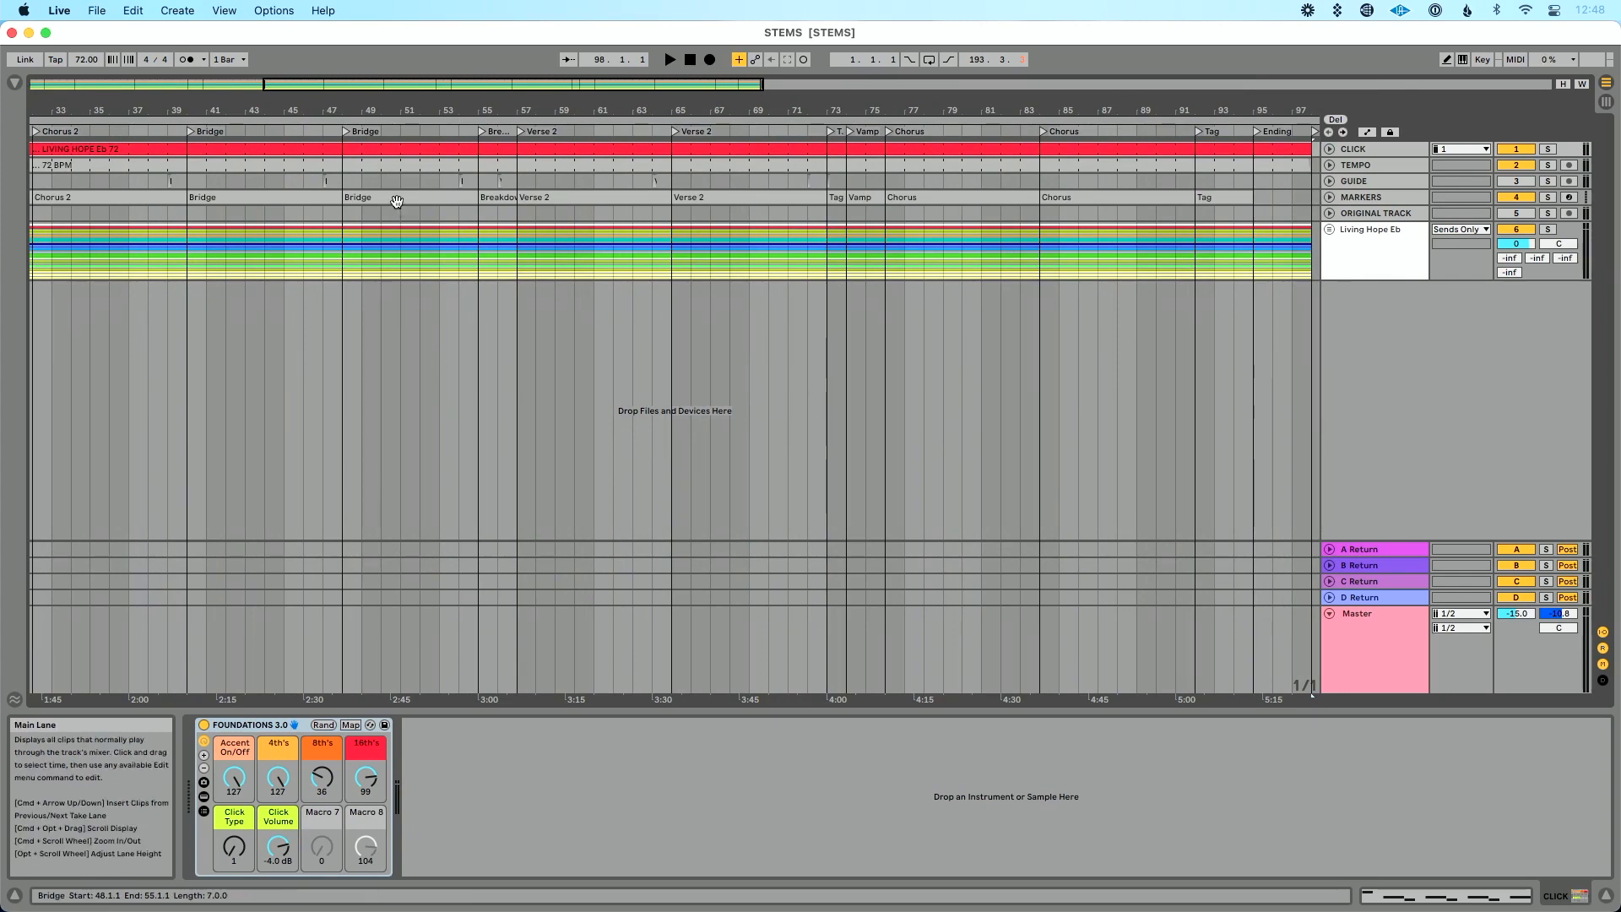
Delete the second Bridge's time so Breakdown follows the first Bridge
{"action": "left_click", "coordinate": [395, 200]}
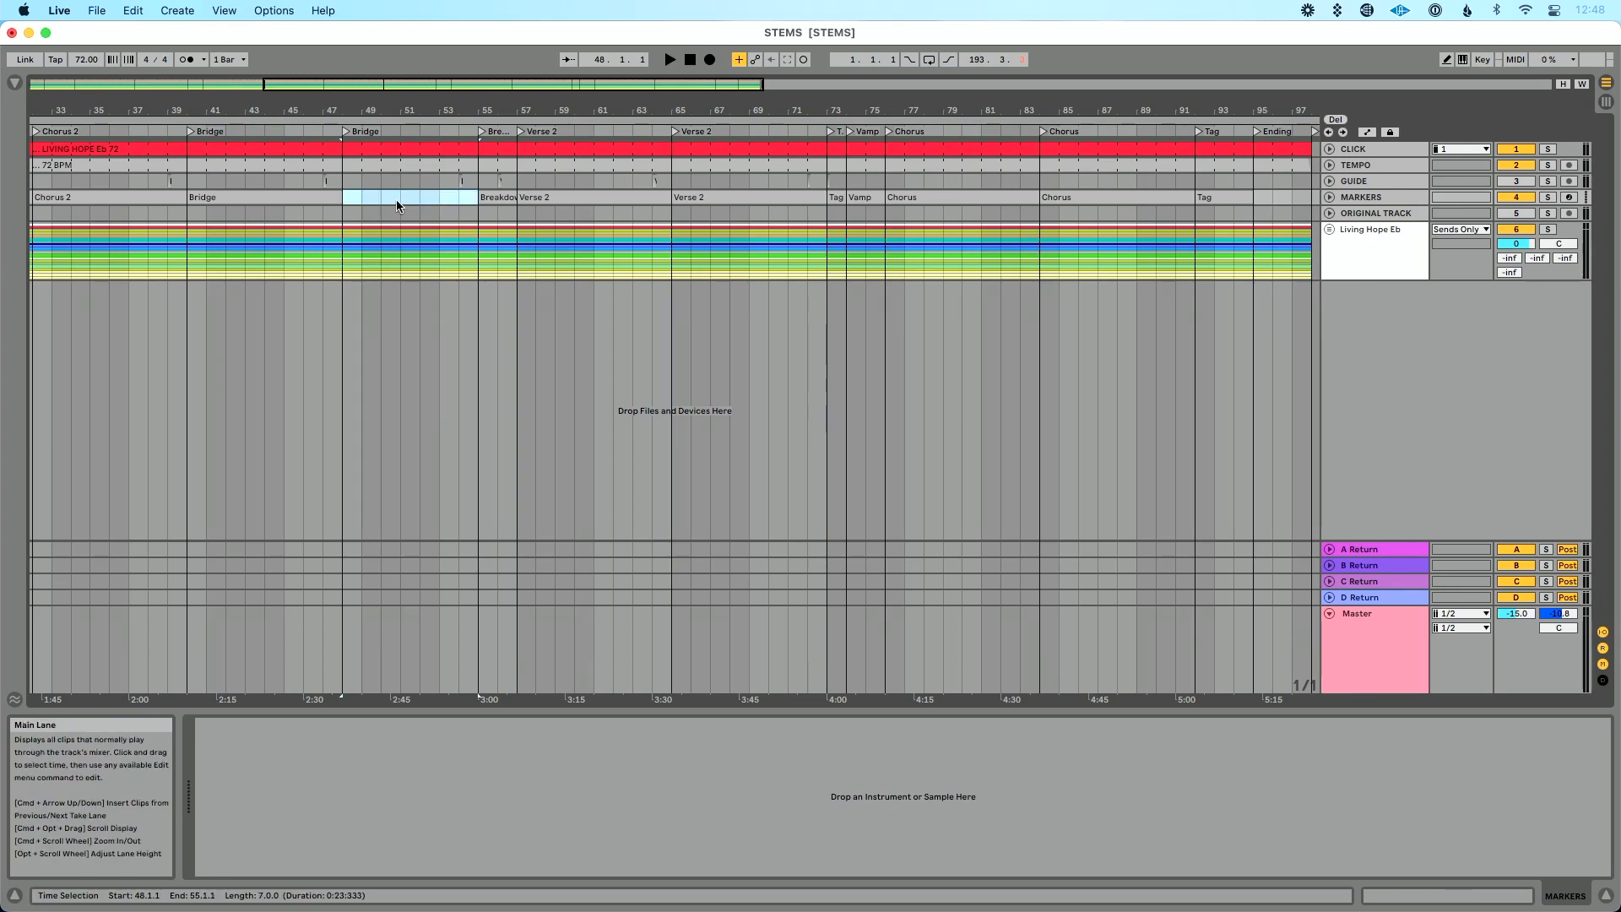
{"action": "left_click", "coordinate": [404, 196]}
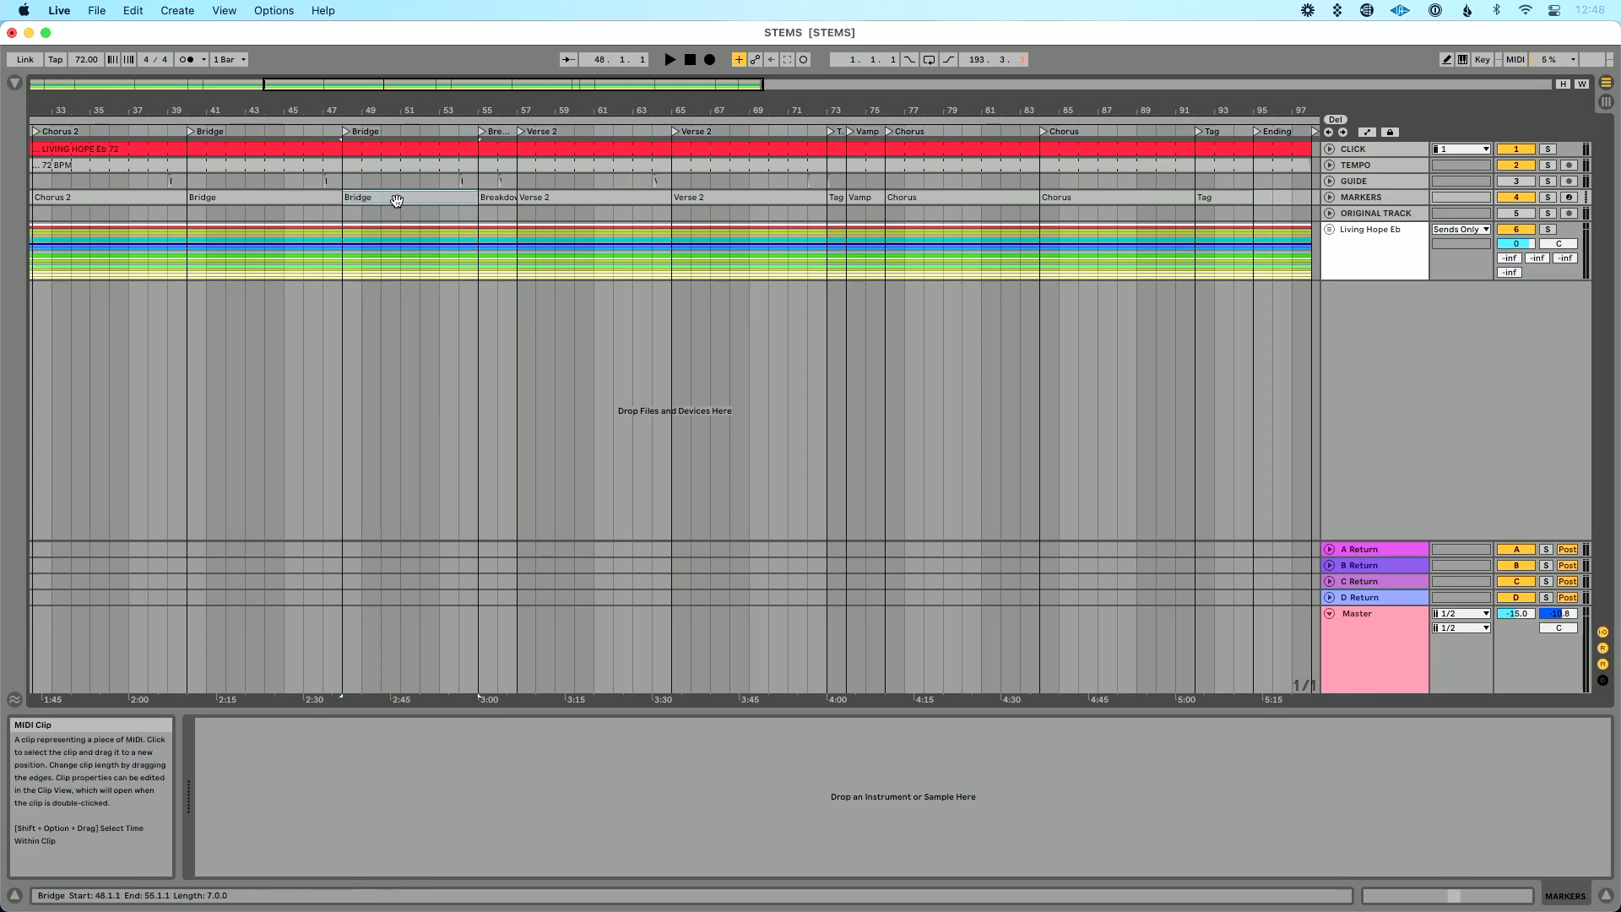
{"action": "key", "text": "cmd+shift+delete"}
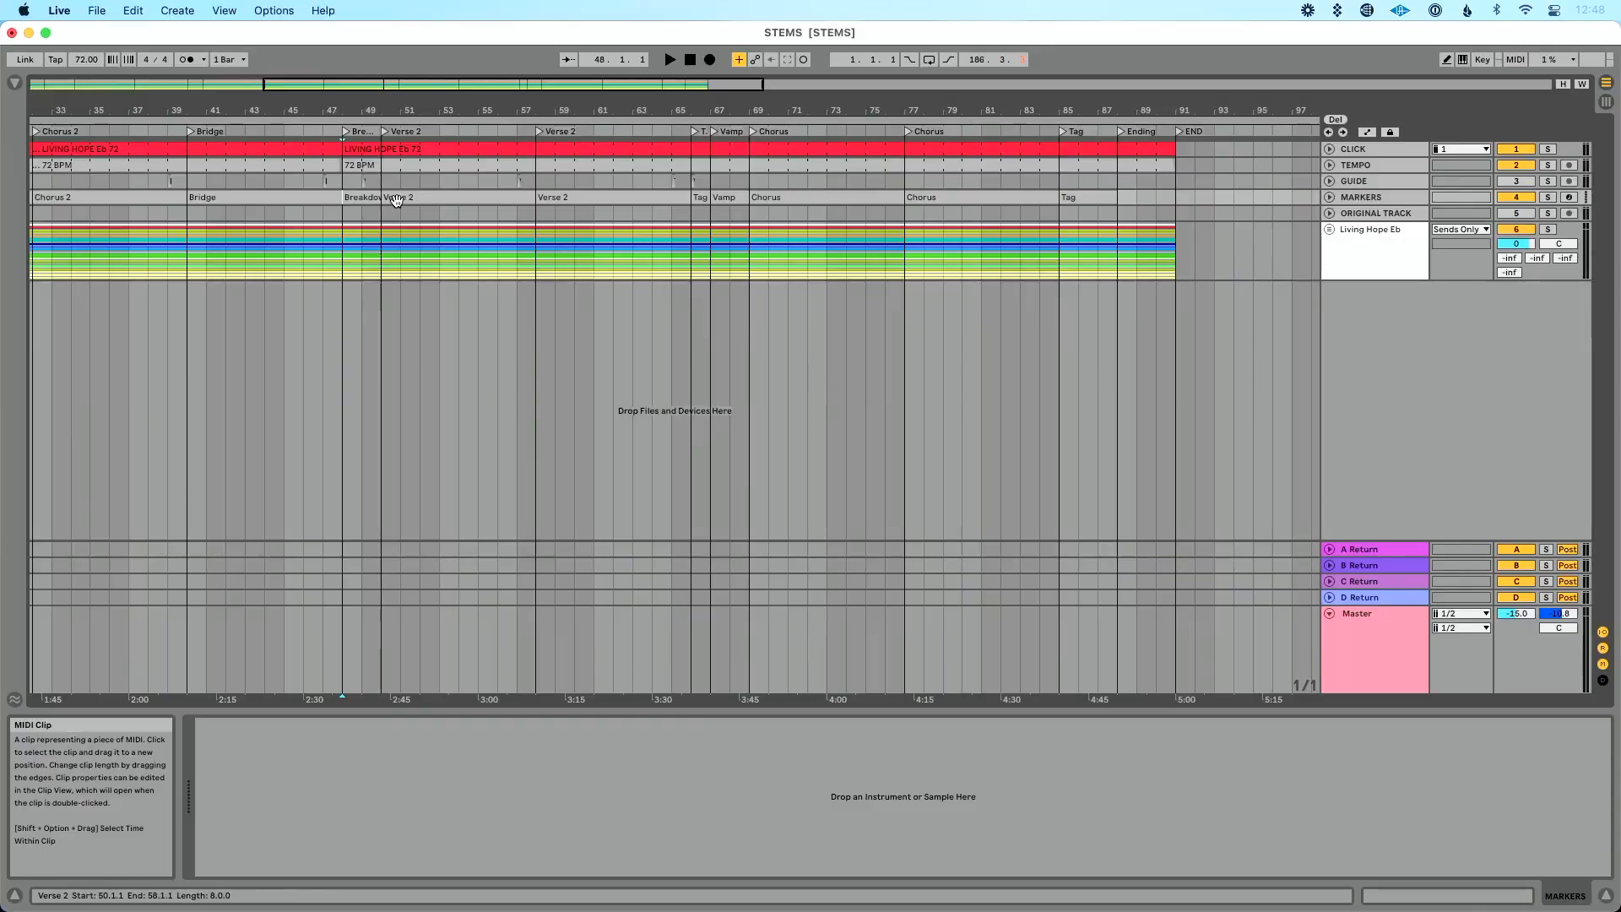
Undo the deletion, restoring the second Bridge before the Breakdown
{"action": "left_click", "coordinate": [131, 11]}
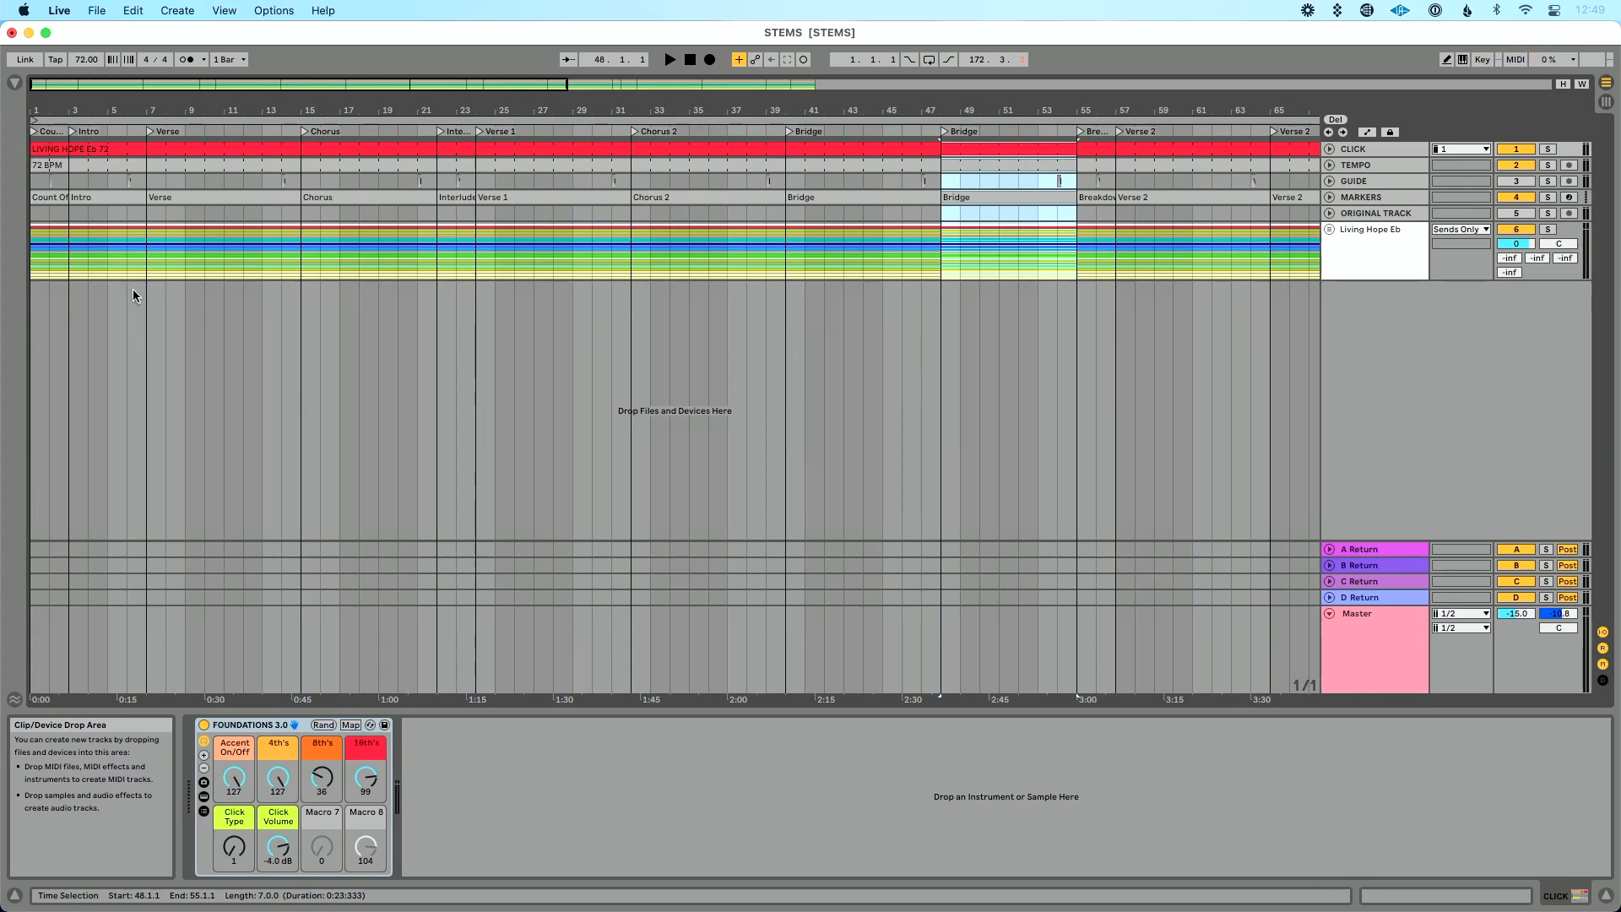
Duplicate the Intro's time so it plays twice before the Verse
{"action": "left_click", "coordinate": [108, 196]}
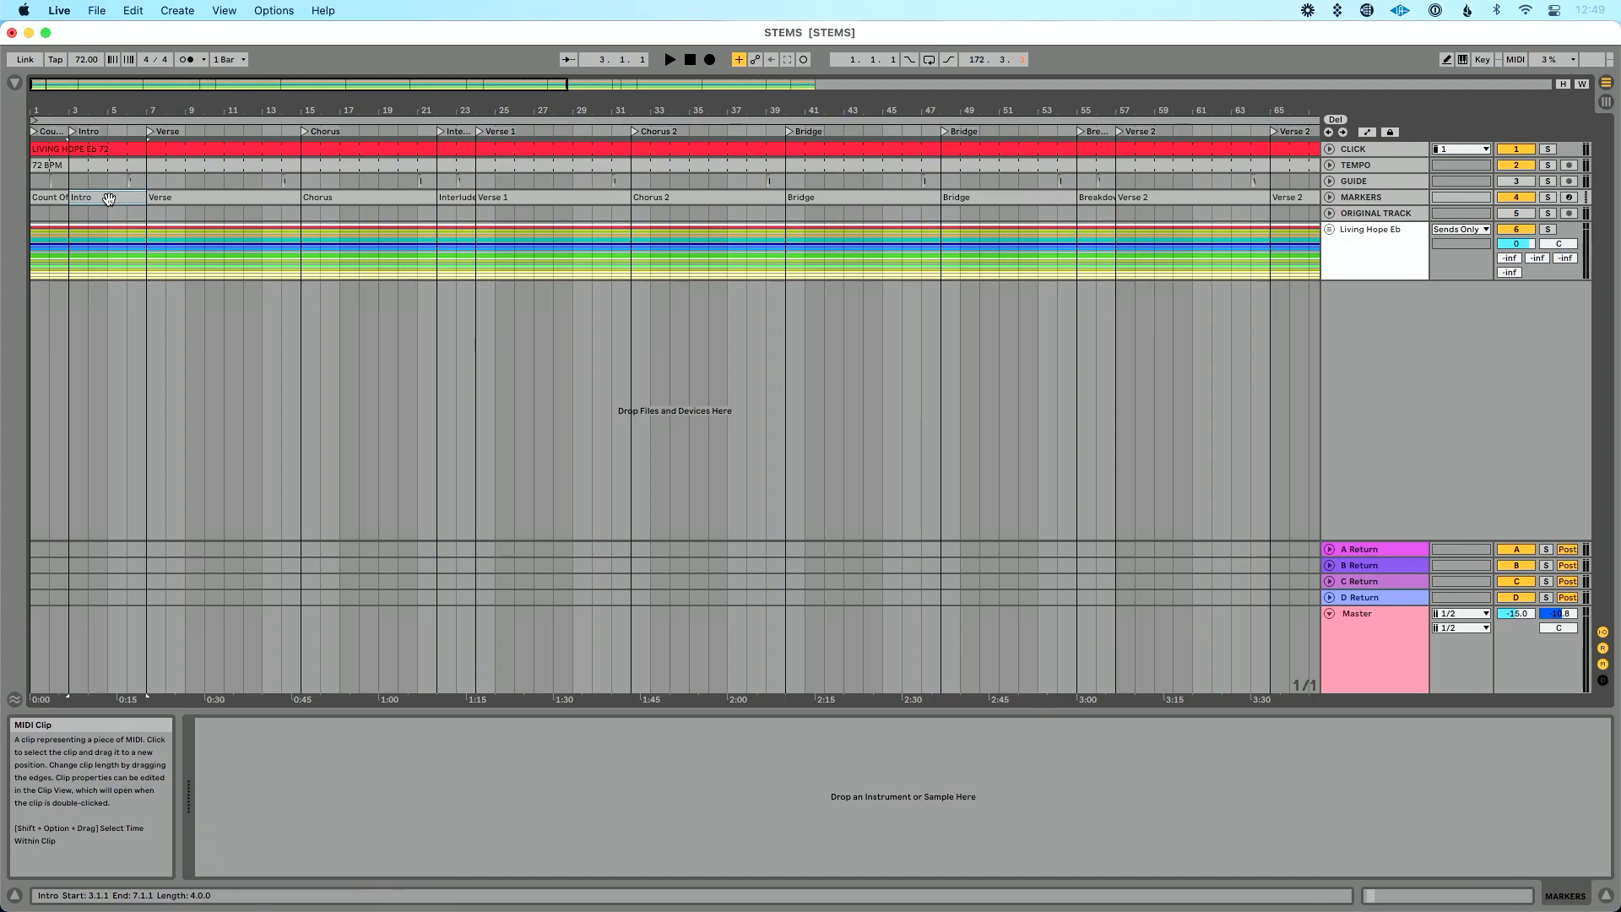
{"action": "key", "text": "cmd+shift+d"}
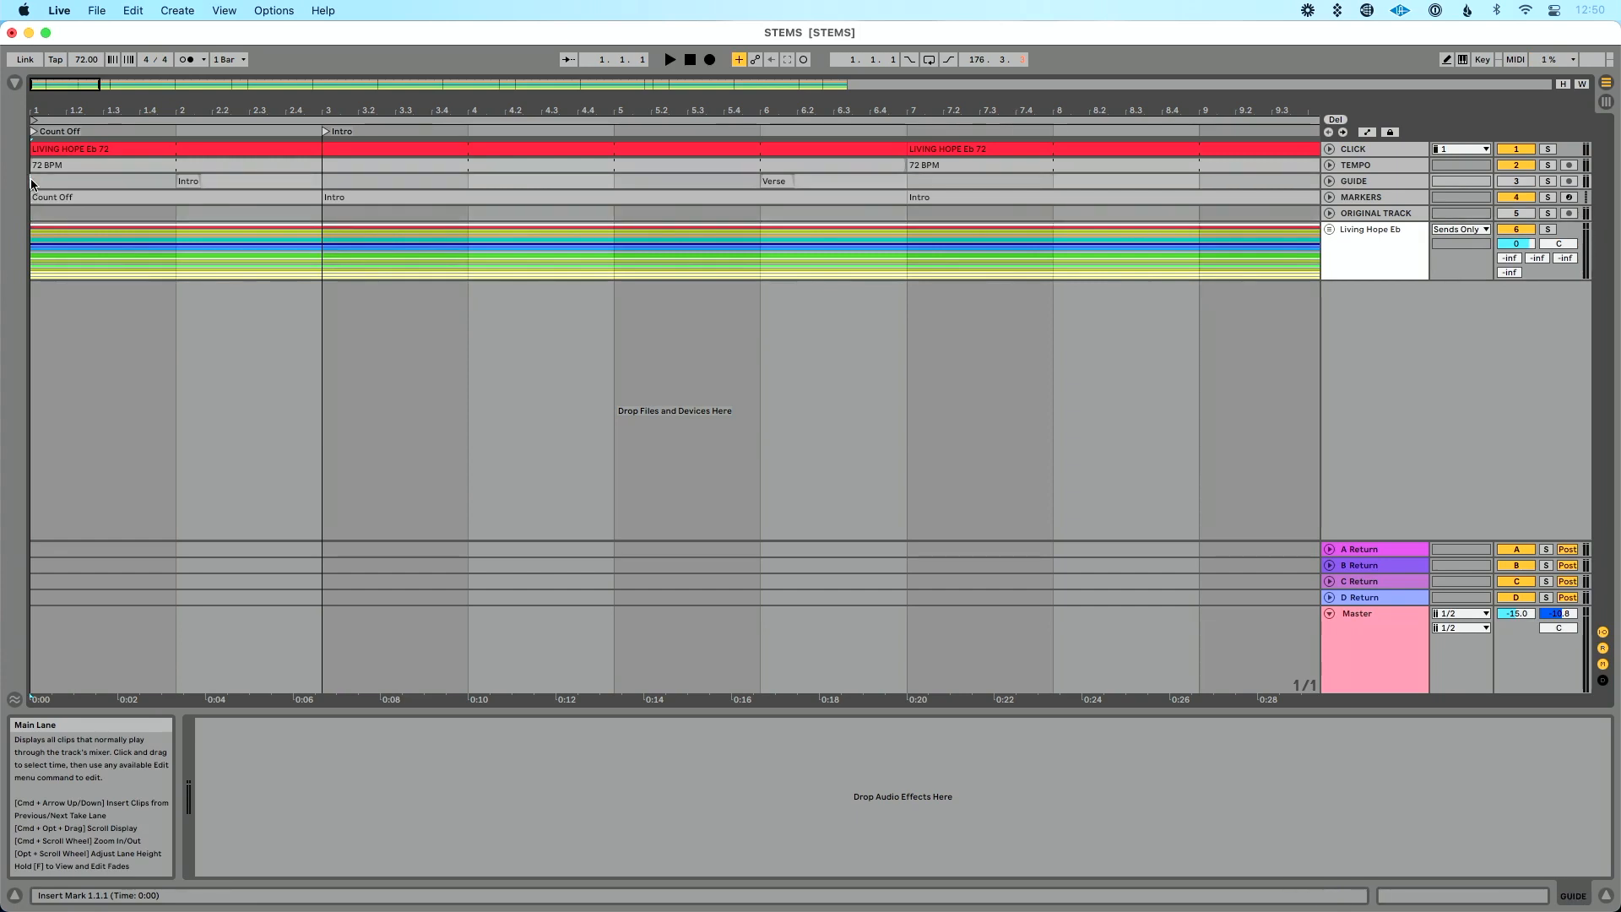
Insert empty bars at 1.1.1 to extend the count-in, pushing the Intros later
{"action": "key", "text": "cmd+i"}
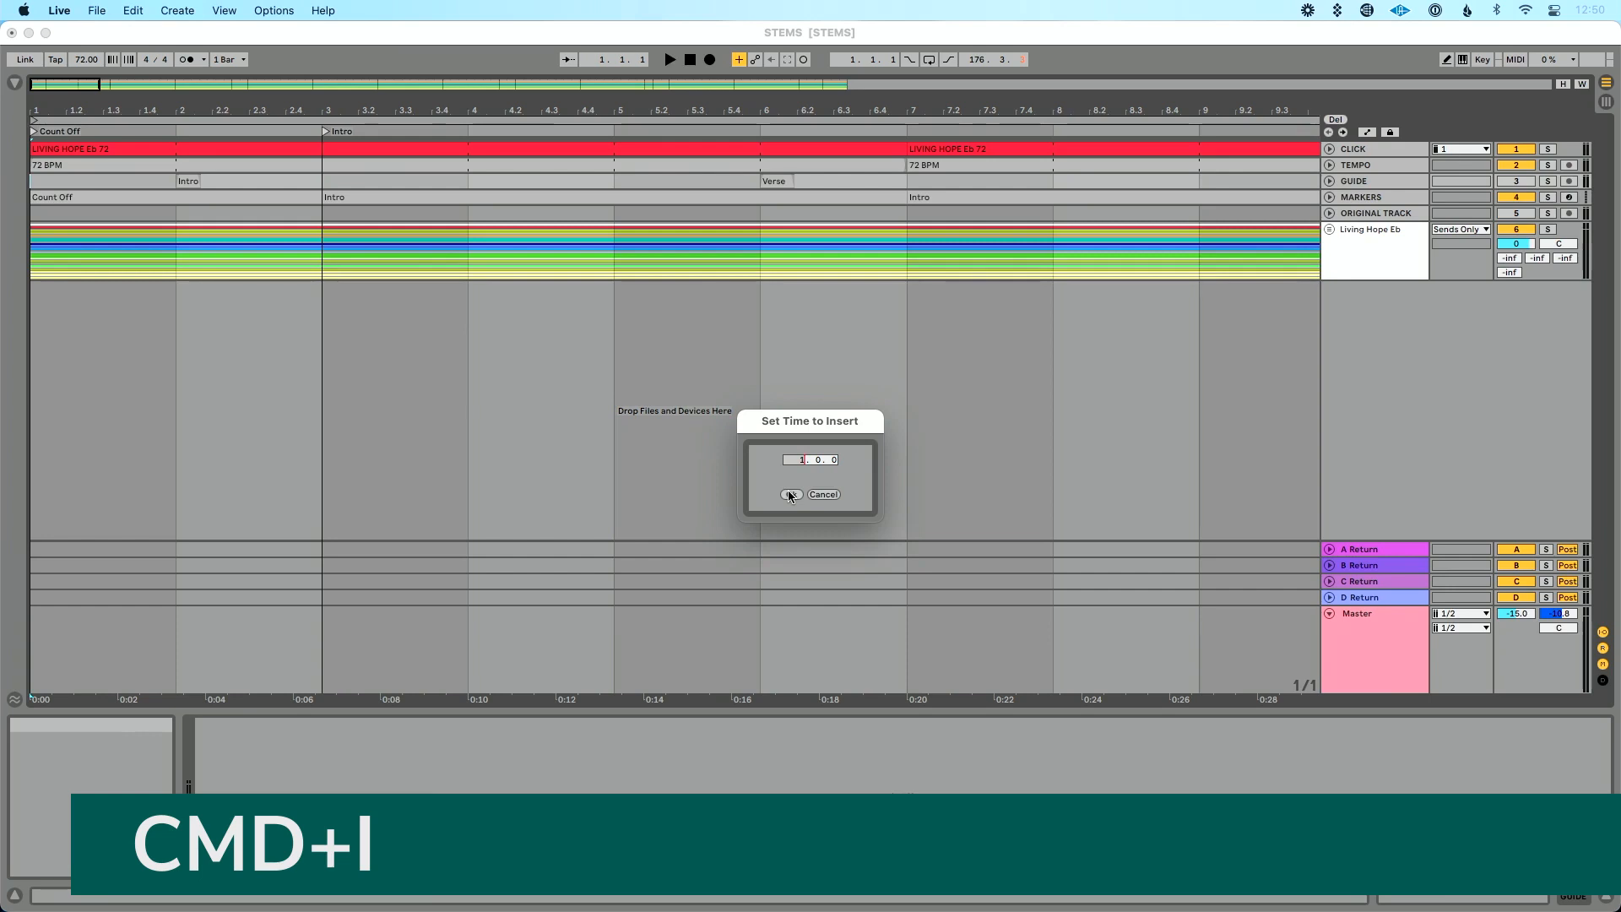
{"action": "left_click", "coordinate": [790, 495]}
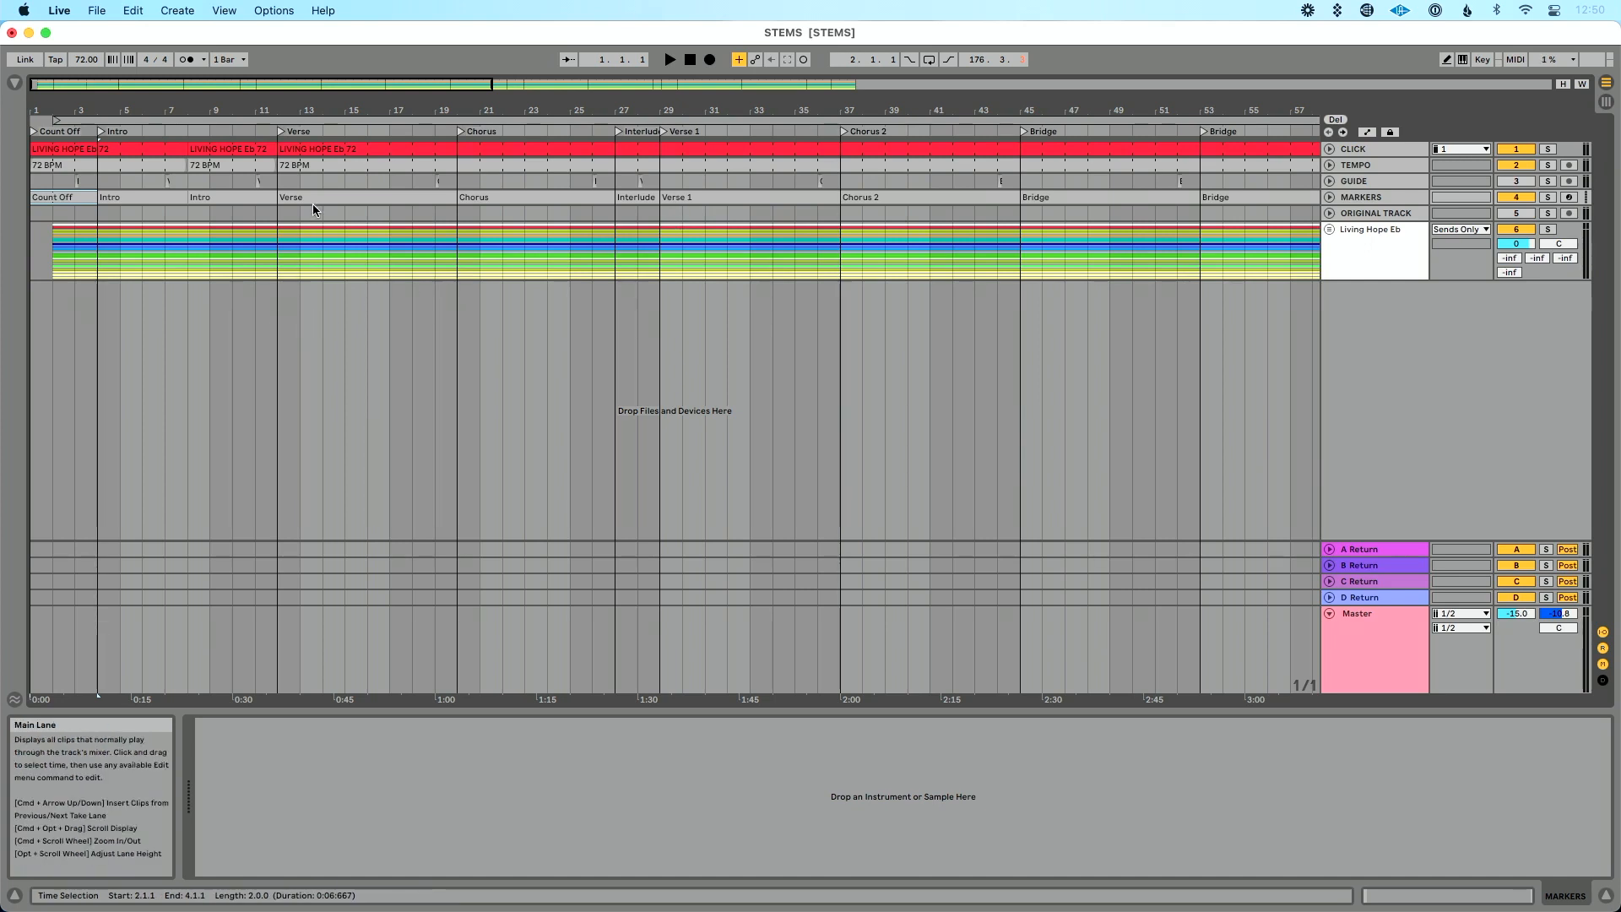
Cut the first Verse's time so the doubled Intro leads into the Chorus
{"action": "left_click", "coordinate": [311, 198]}
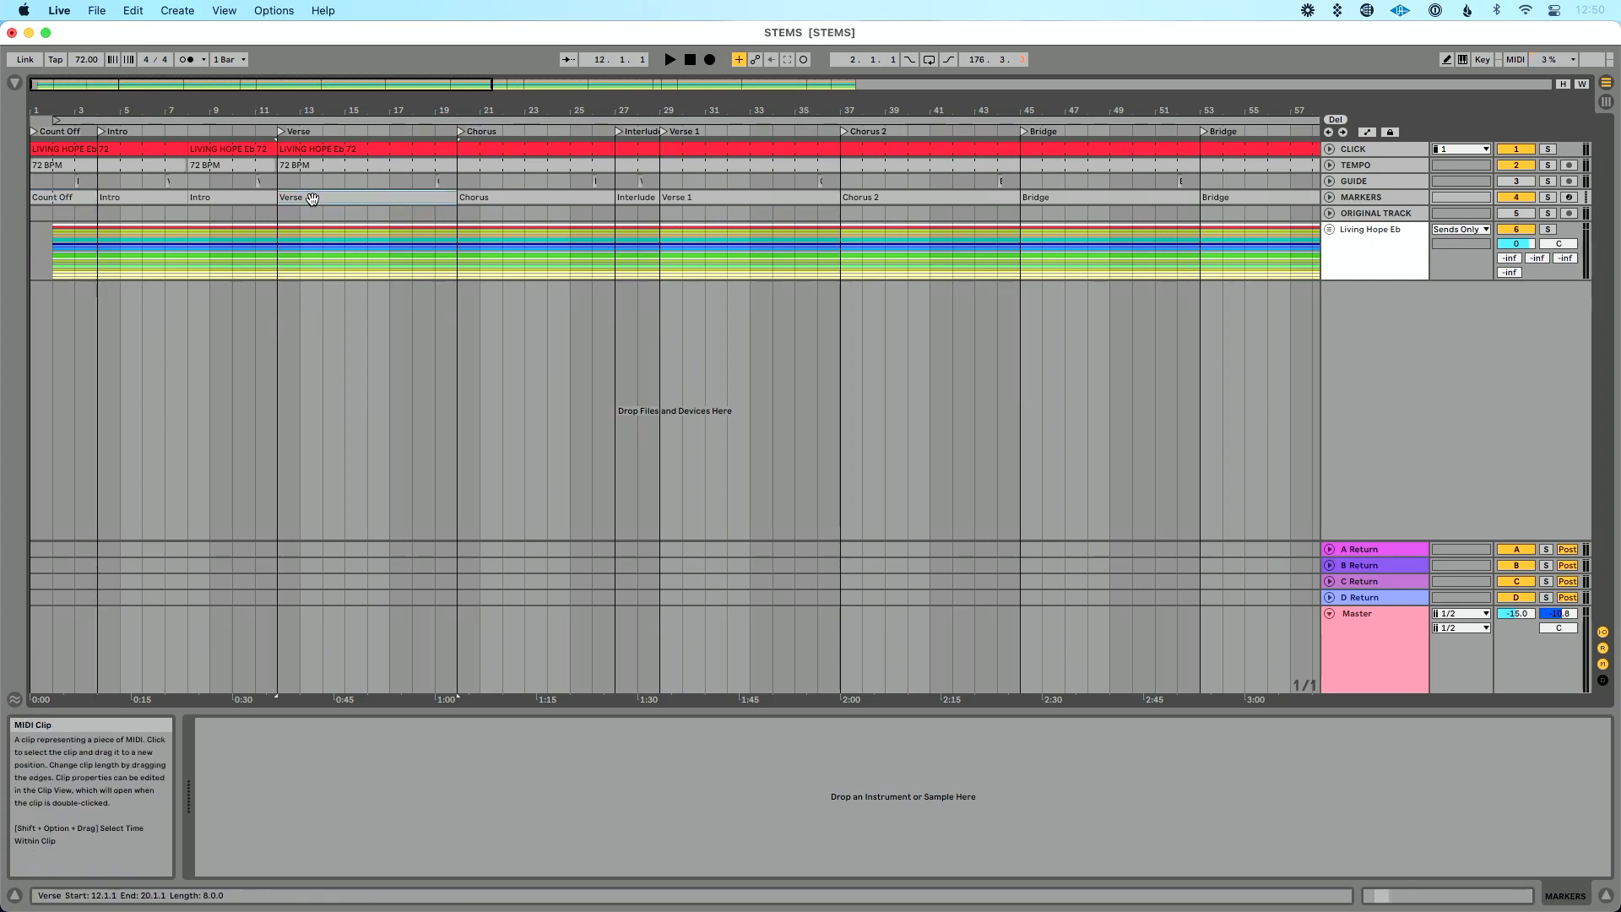
{"action": "key", "text": "cmd+shift+x"}
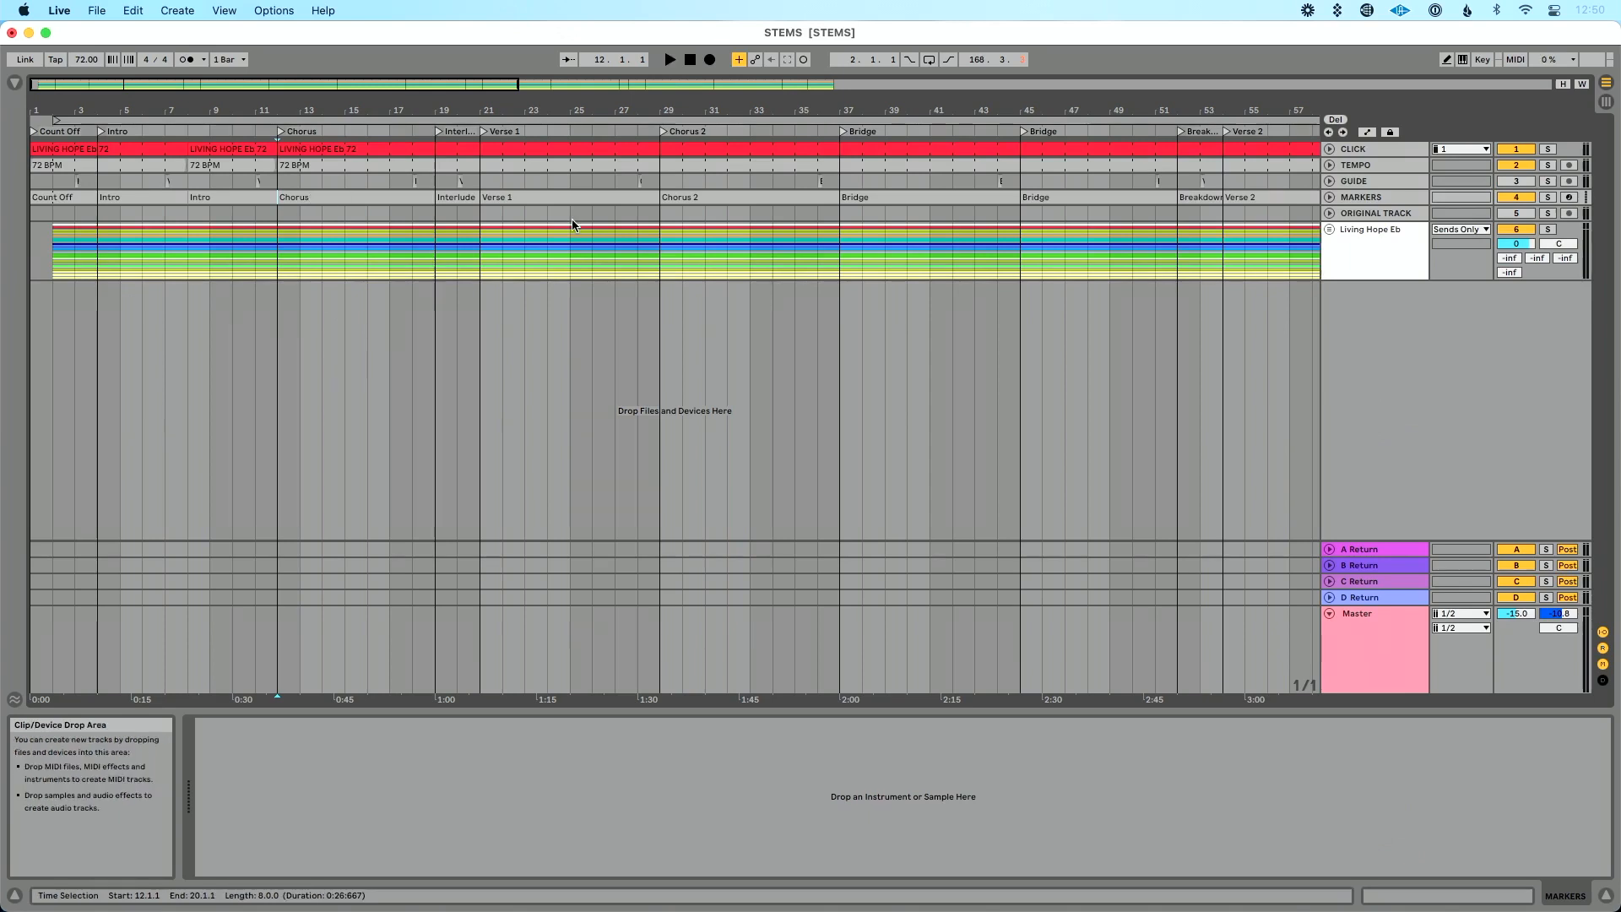
{"action": "left_click", "coordinate": [679, 196]}
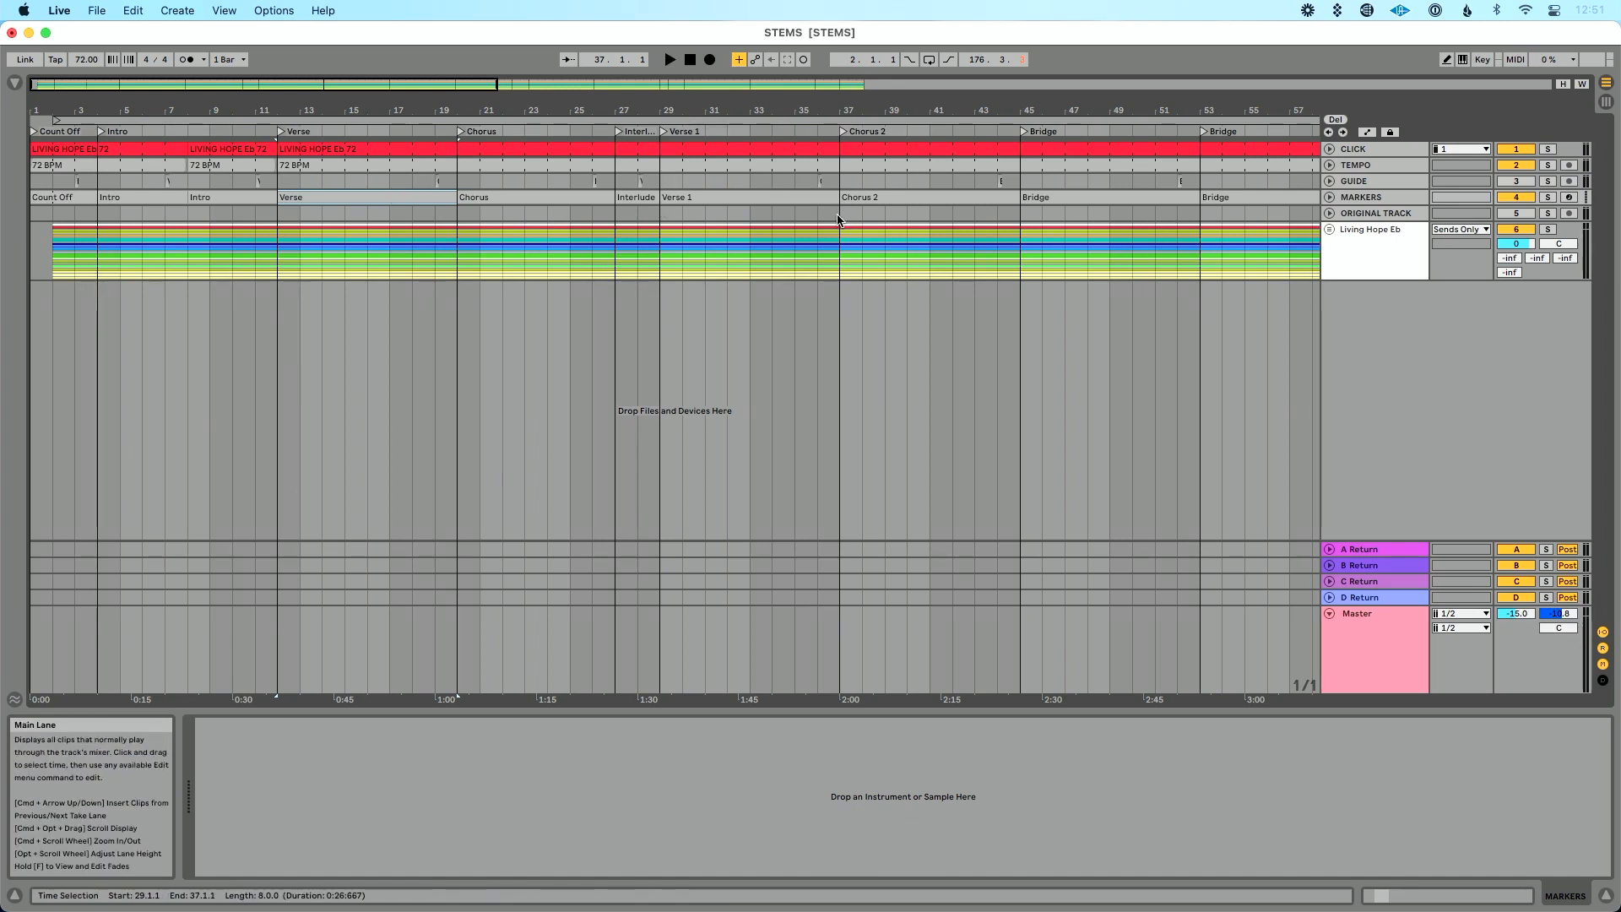
Copy the Verse and paste its time in front of Chorus 2, after Verse 1
{"action": "left_click", "coordinate": [132, 10]}
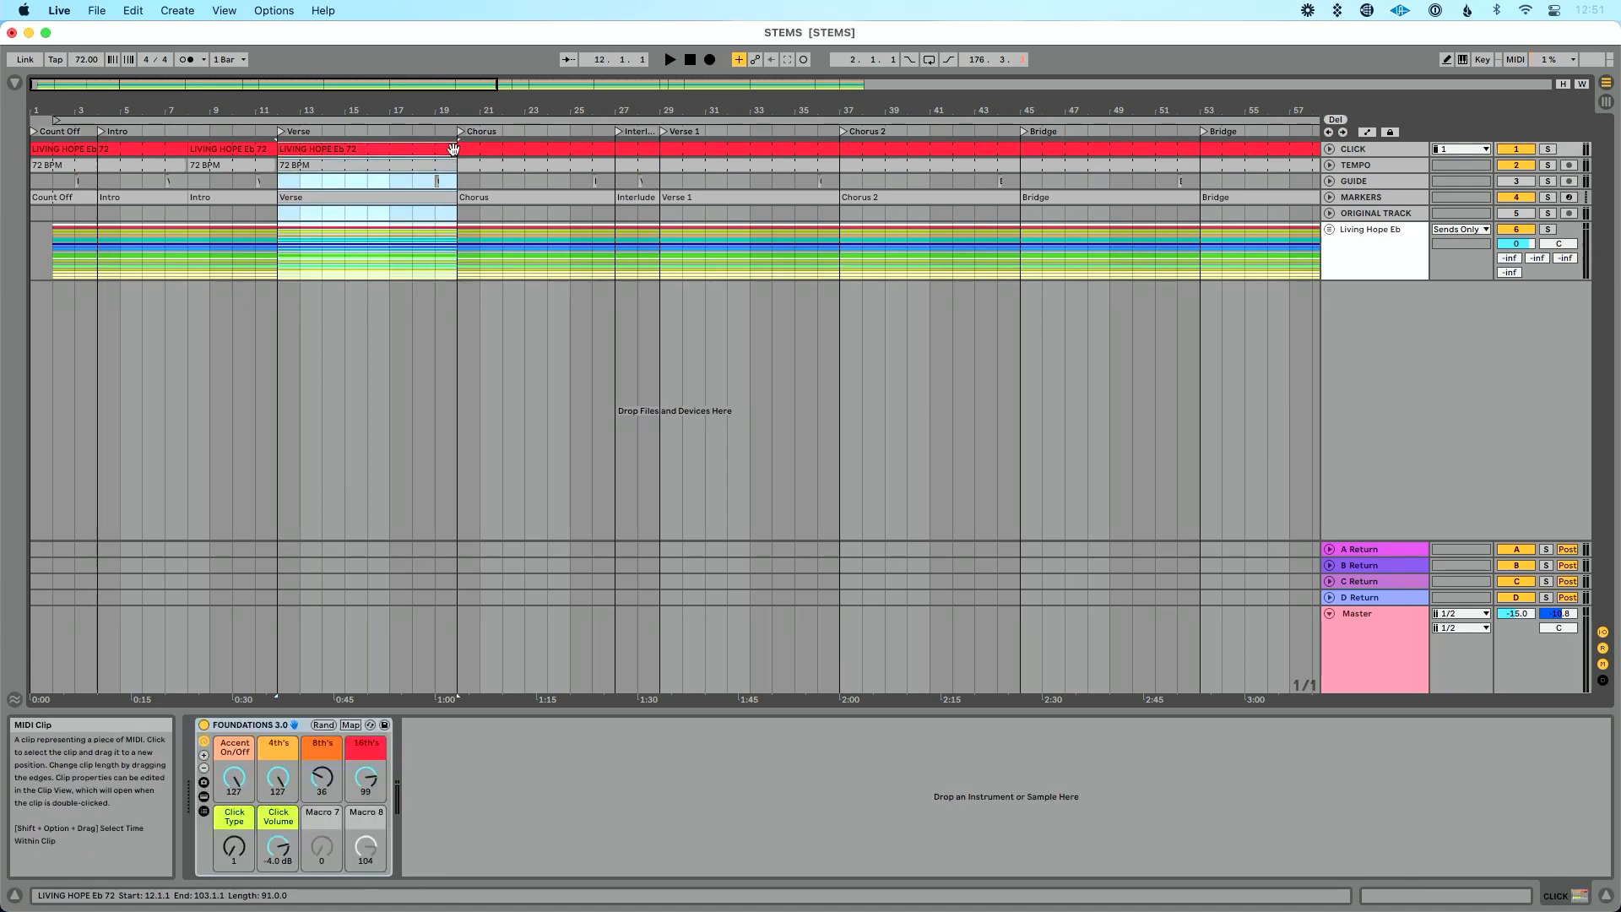
{"action": "key", "text": "cmd+c"}
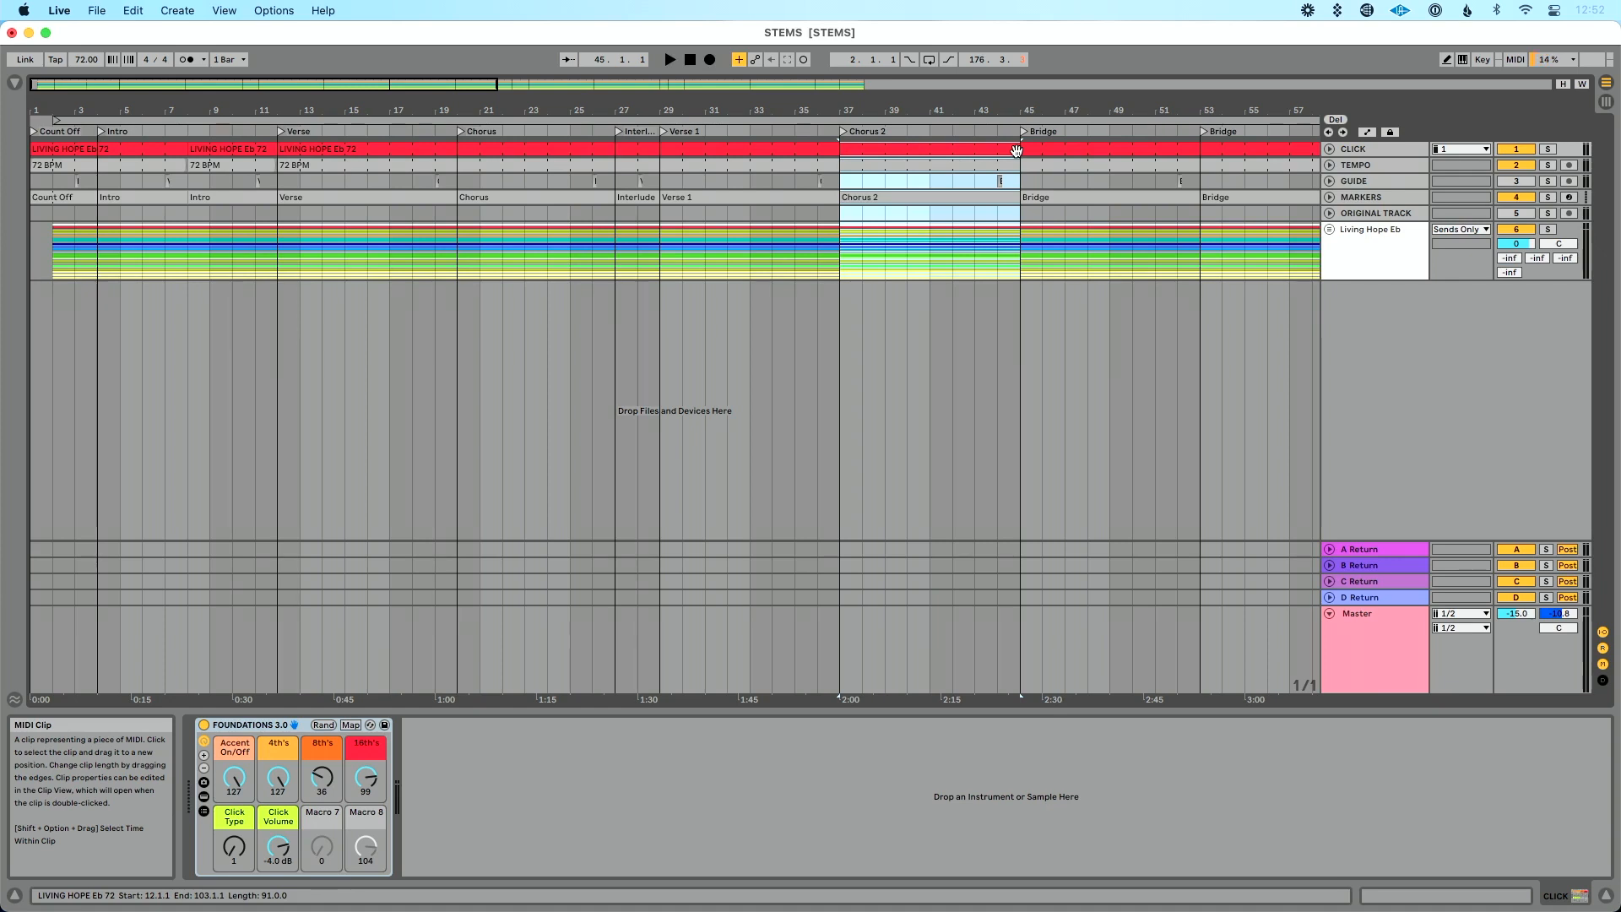
{"action": "key", "text": "cmd+shift+v"}
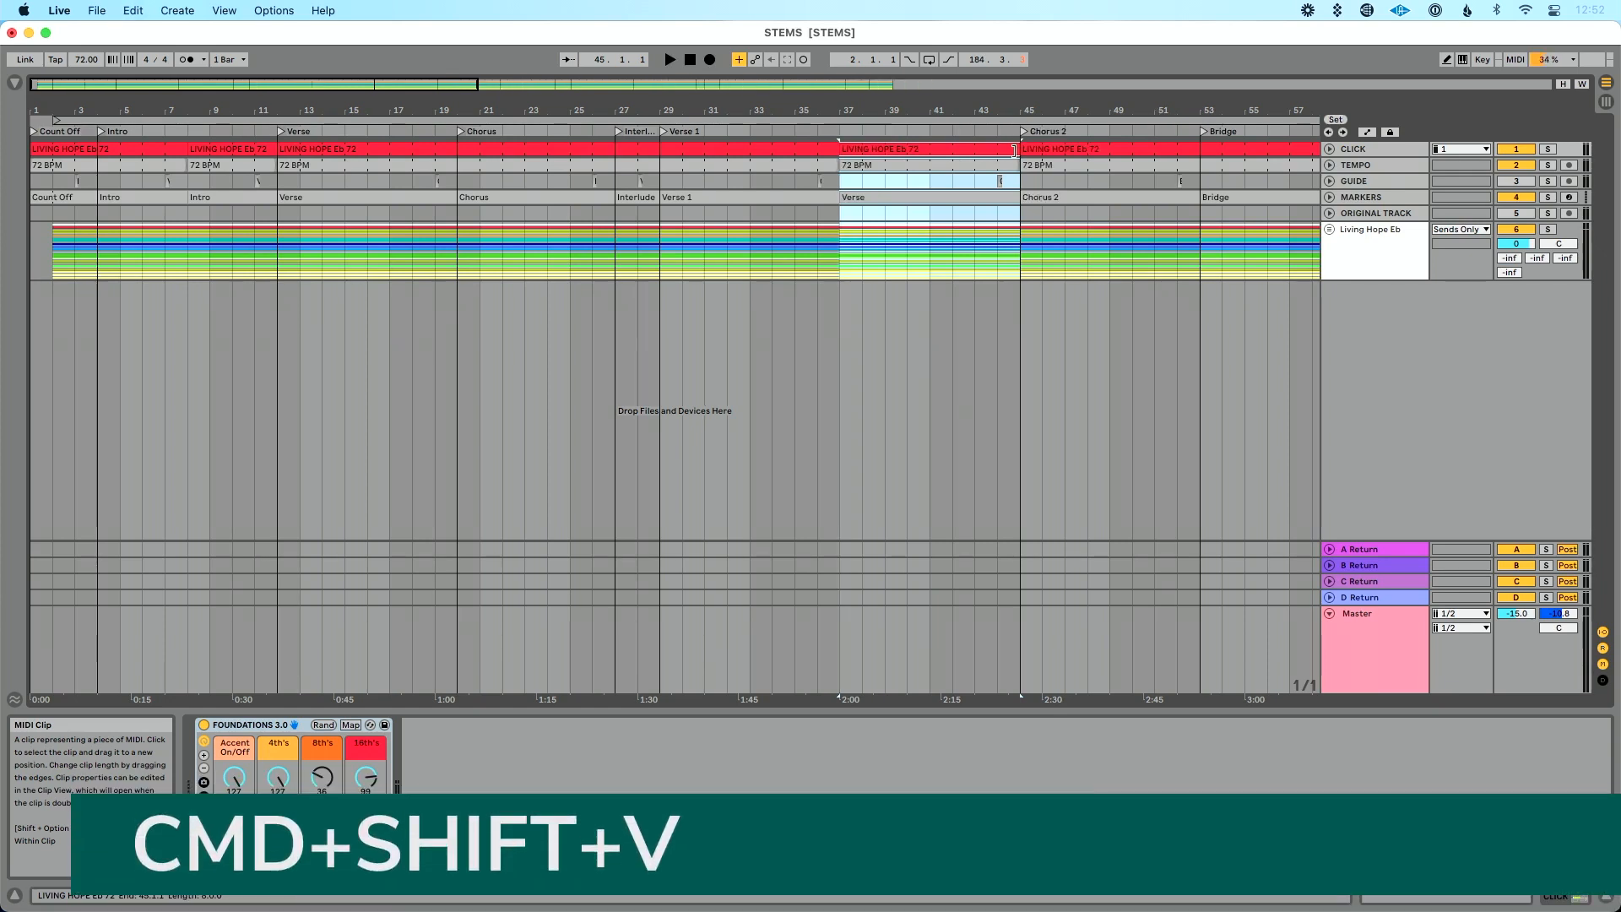